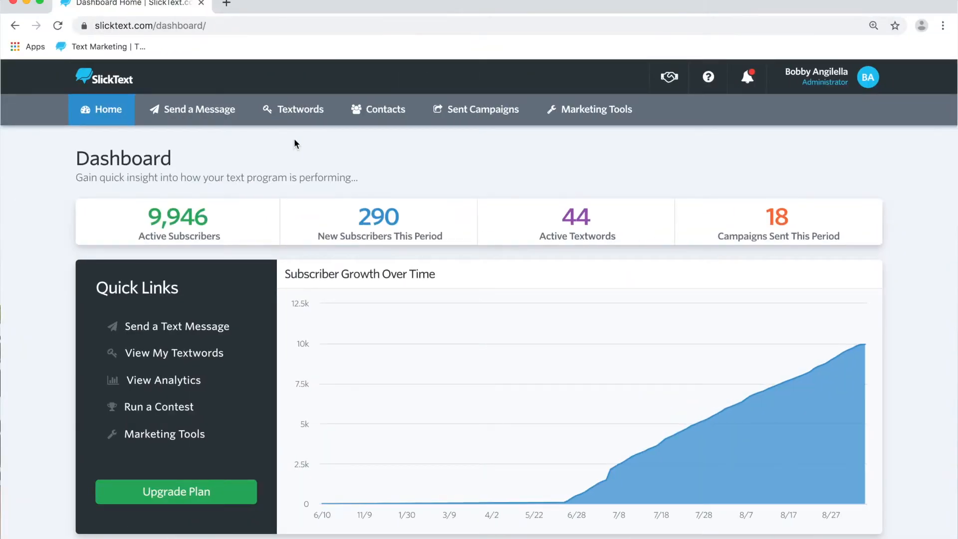
Start a new message and name the campaign 'Ecommerce Example'
click(199, 110)
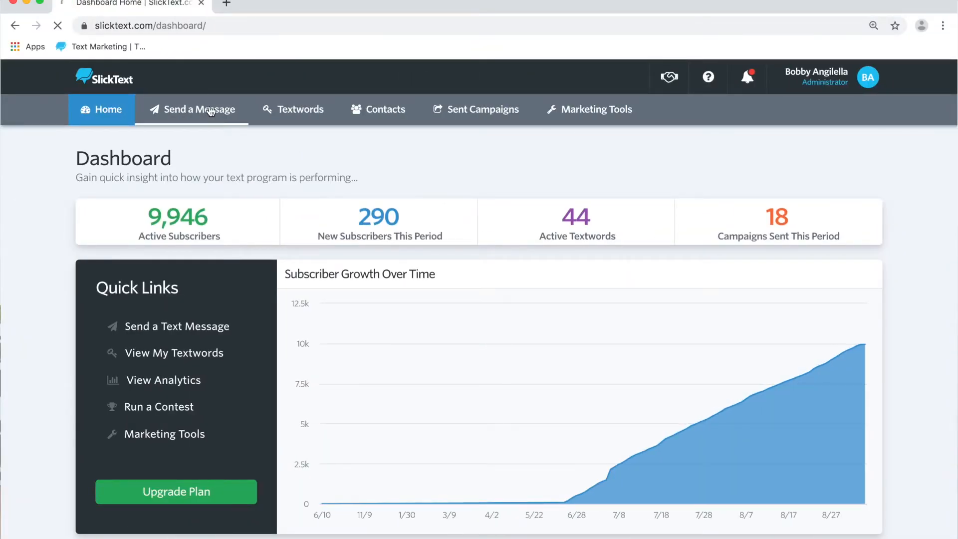
click(198, 110)
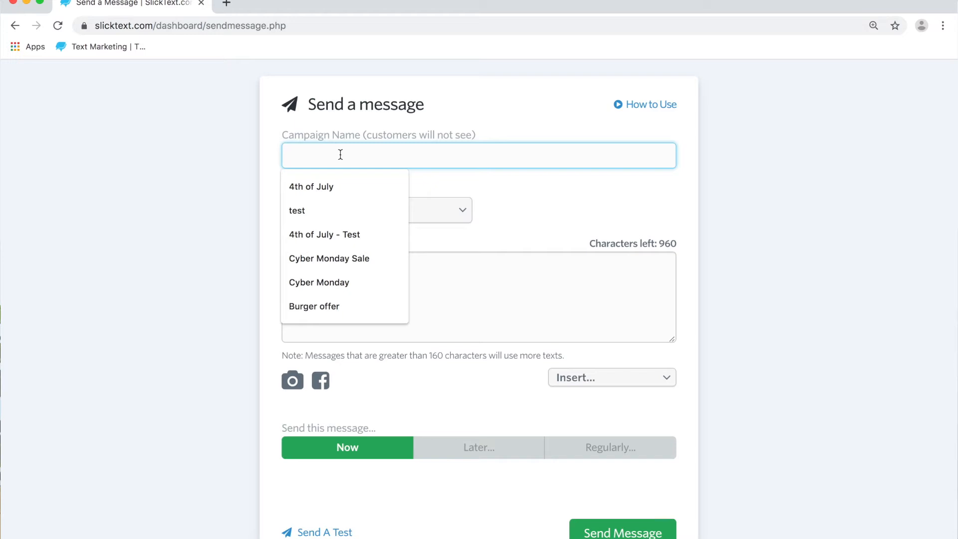
text(Ecommerce Example)
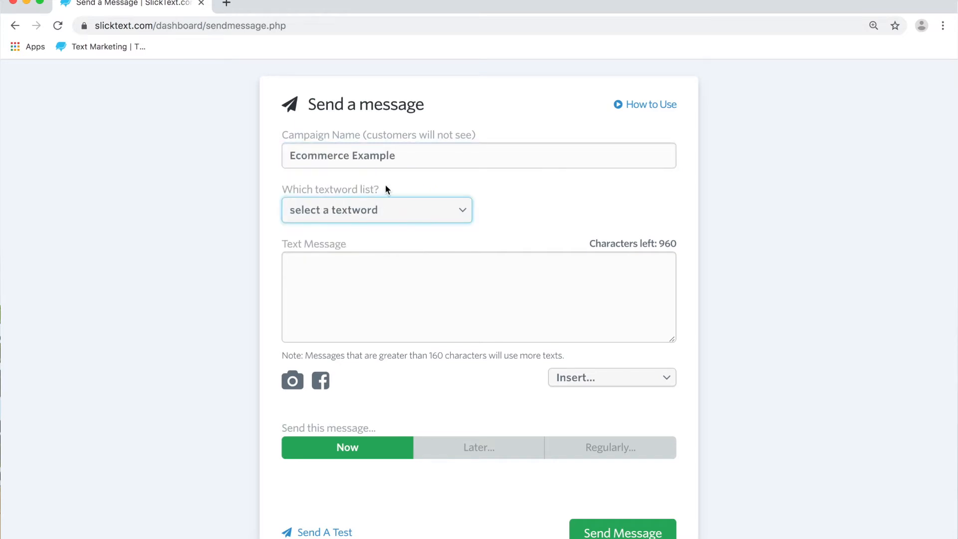
Choose the bb grill textword list (2 subscribers) as the campaign audience
click(376, 210)
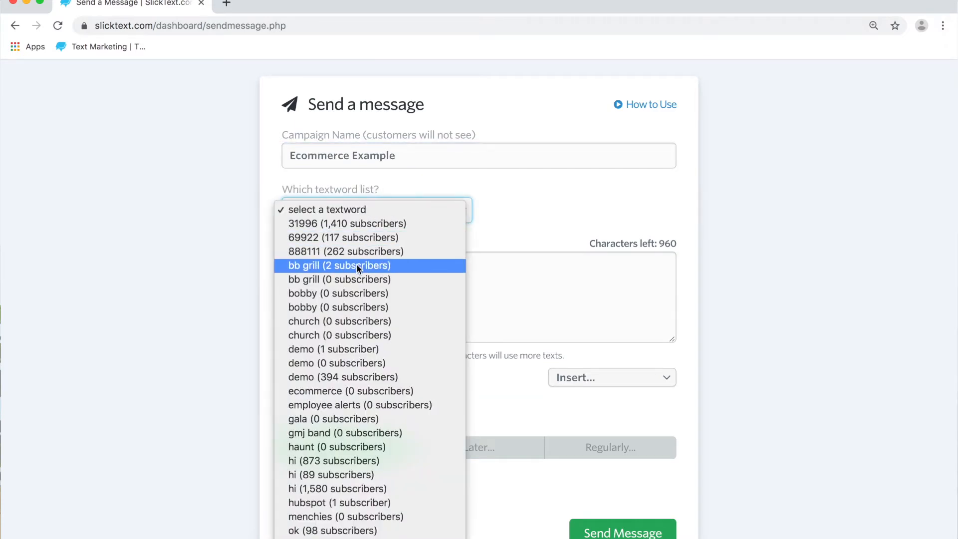
click(338, 266)
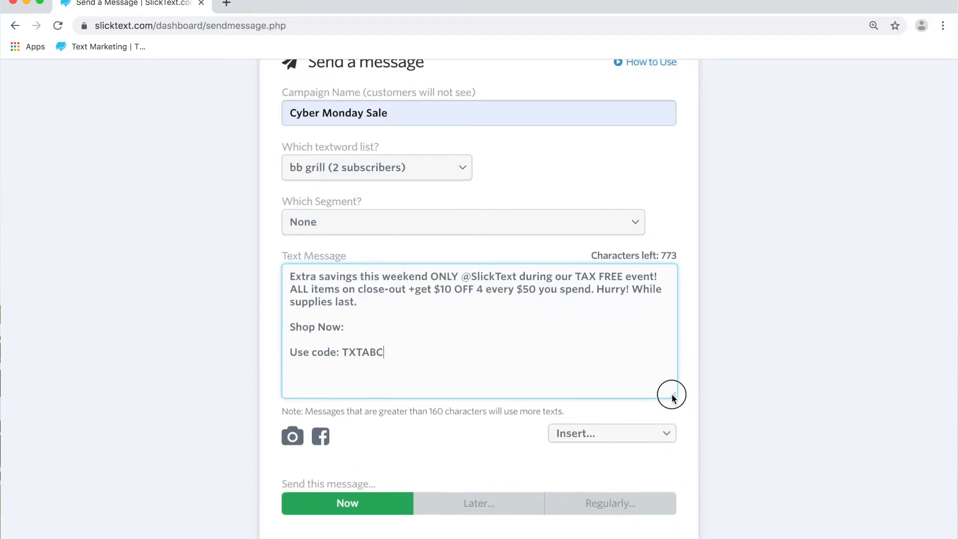
scroll(down, 3)
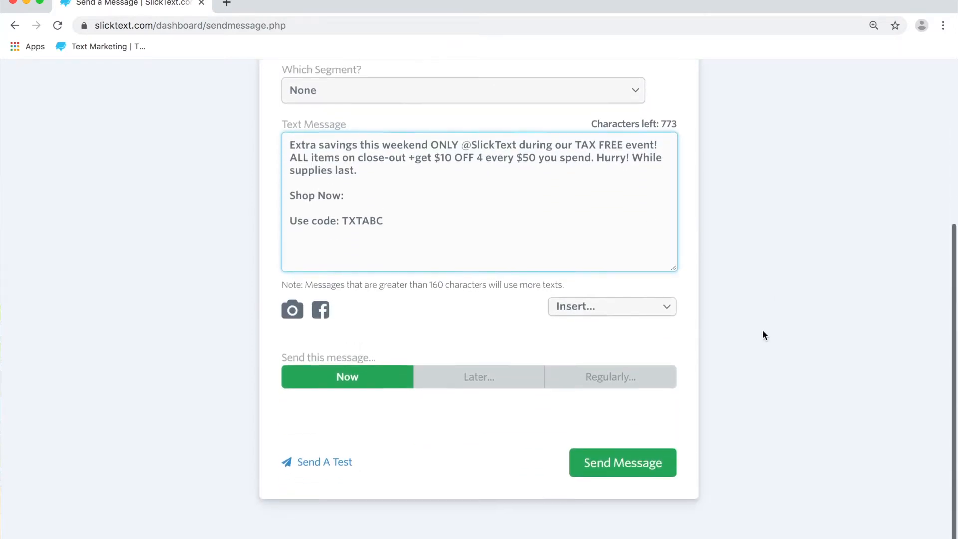
scroll(up, 3)
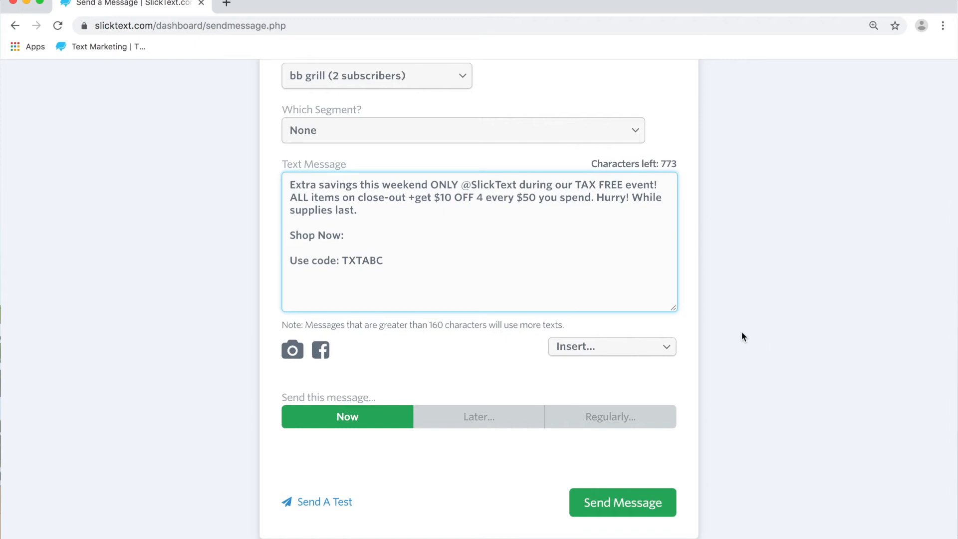
Add 'SlickText.com.' right after 'Shop Now:' in the message
click(352, 236)
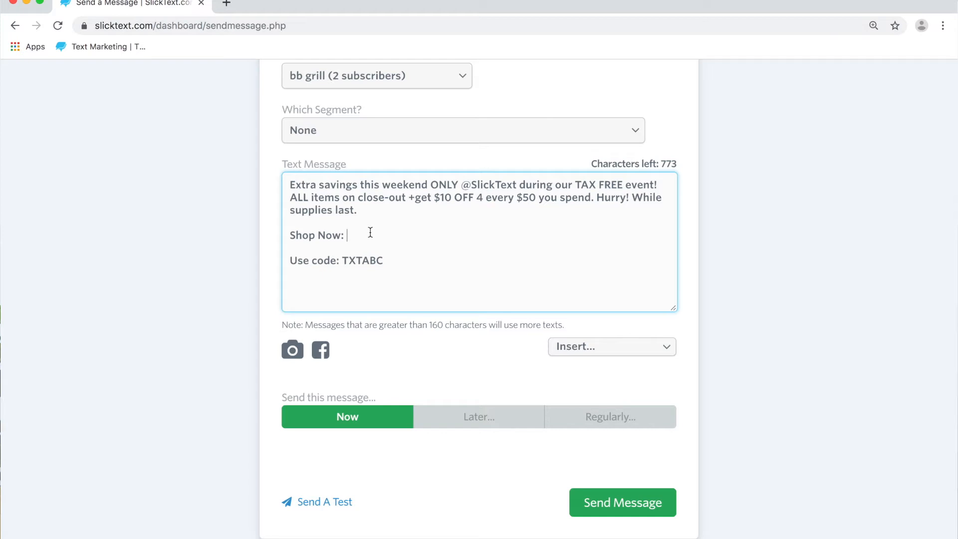
text(SlickText.co)
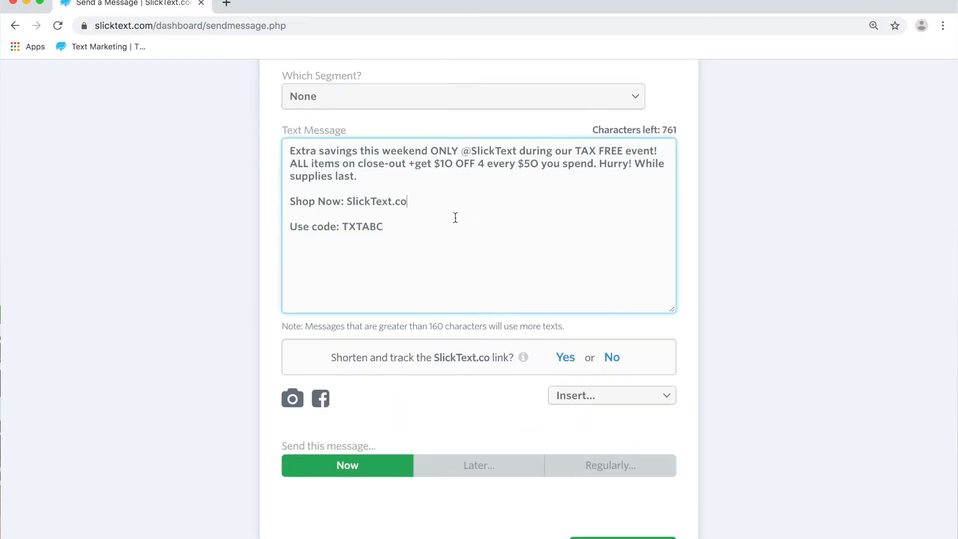
text(m)
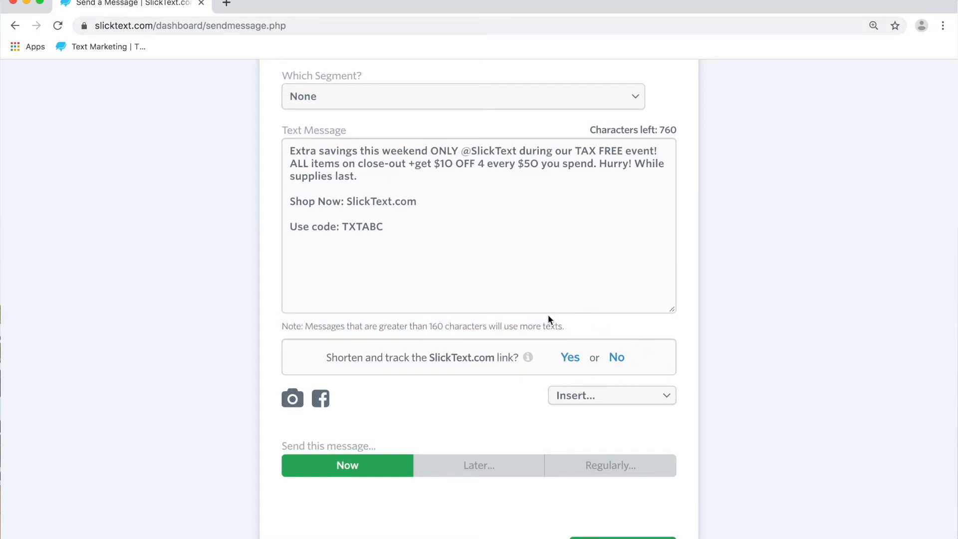
mouse_move(501, 268)
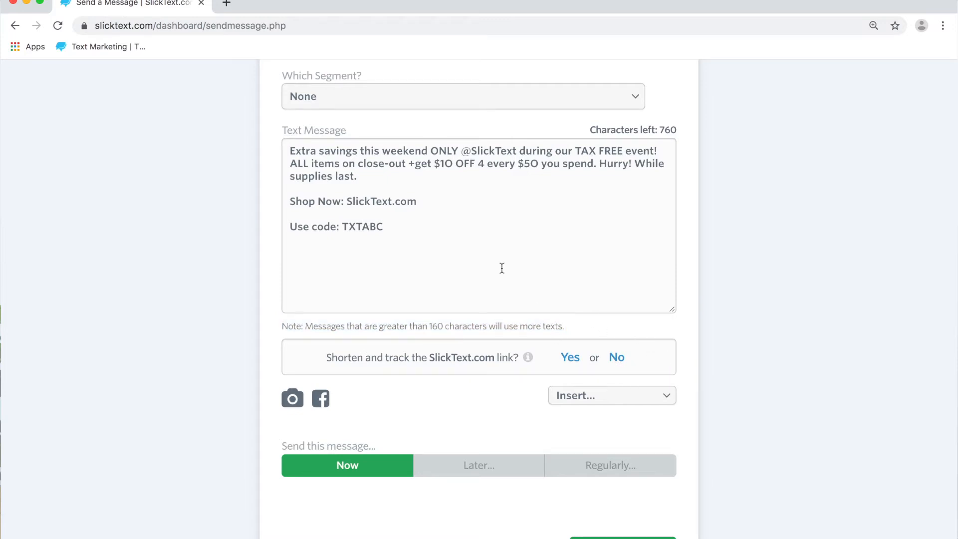
text(.)
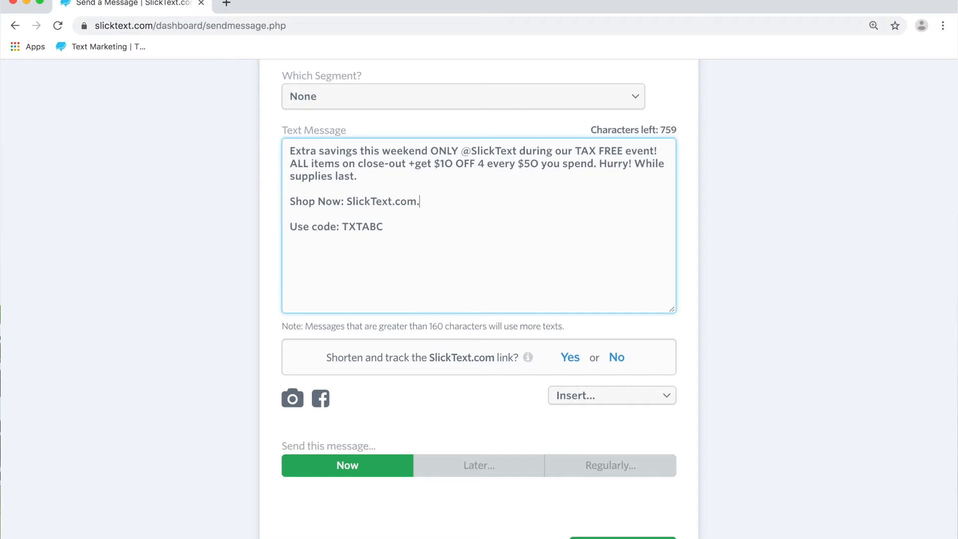
Shorten and track the link as slkt.io/3bol and send the campaign
click(569, 357)
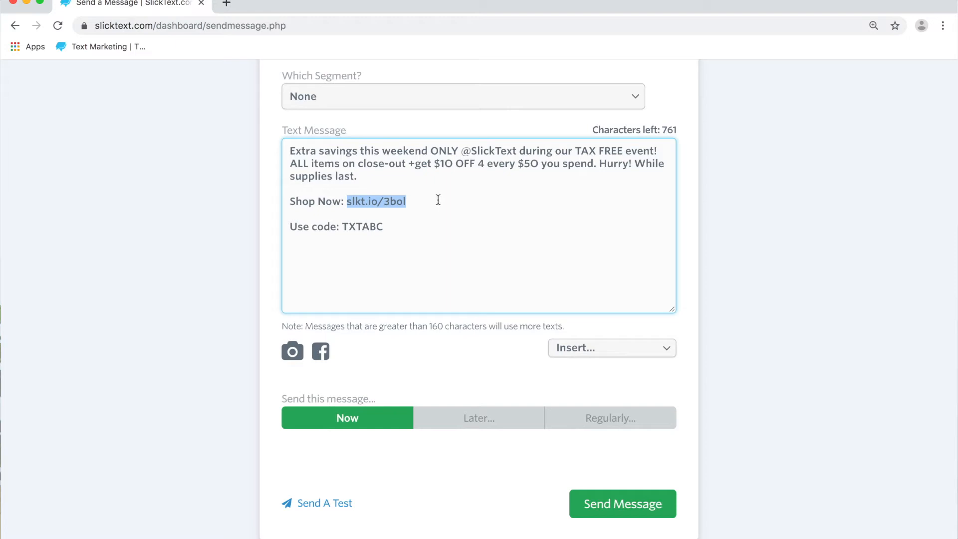
click(622, 503)
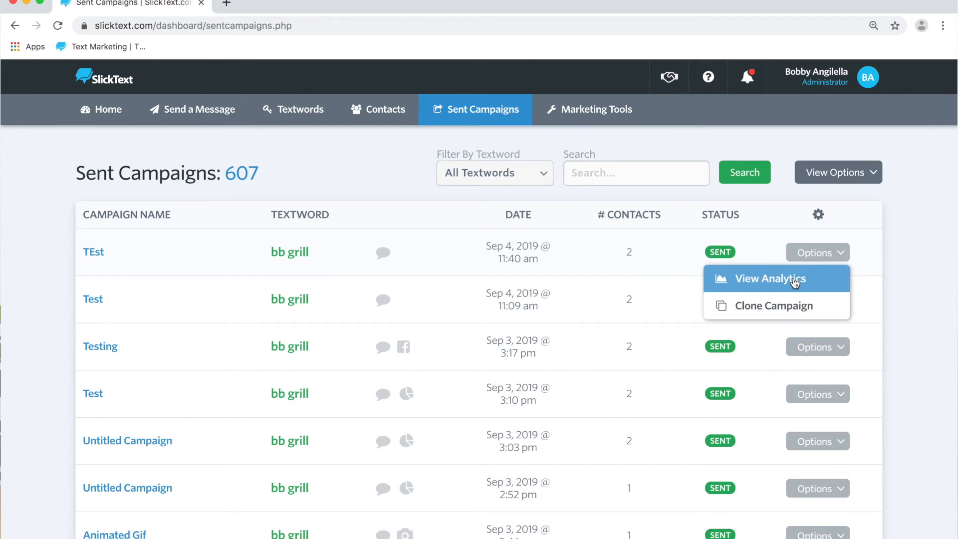
View the TEst campaign analytics showing slkt.io/3bol with 1 click, 50% clicked
click(768, 279)
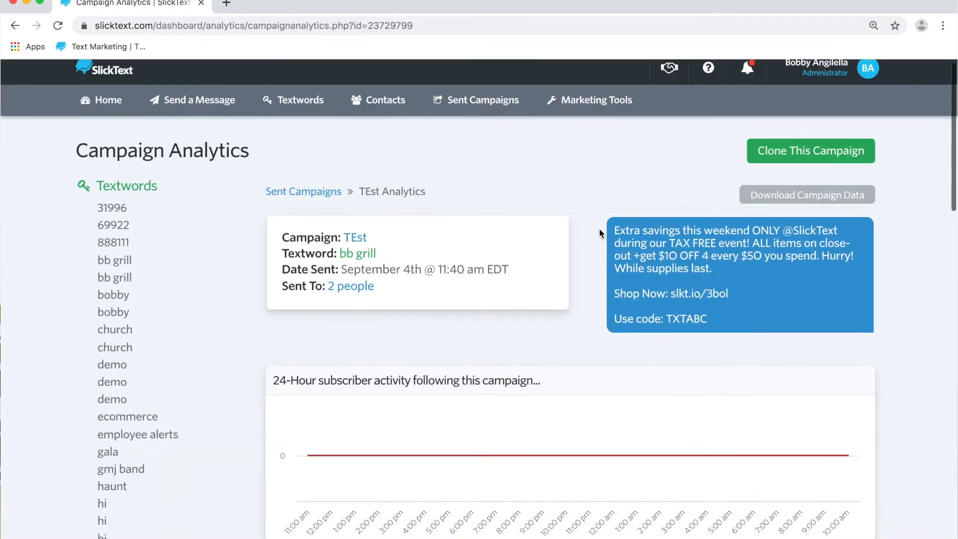
scroll(down, 3)
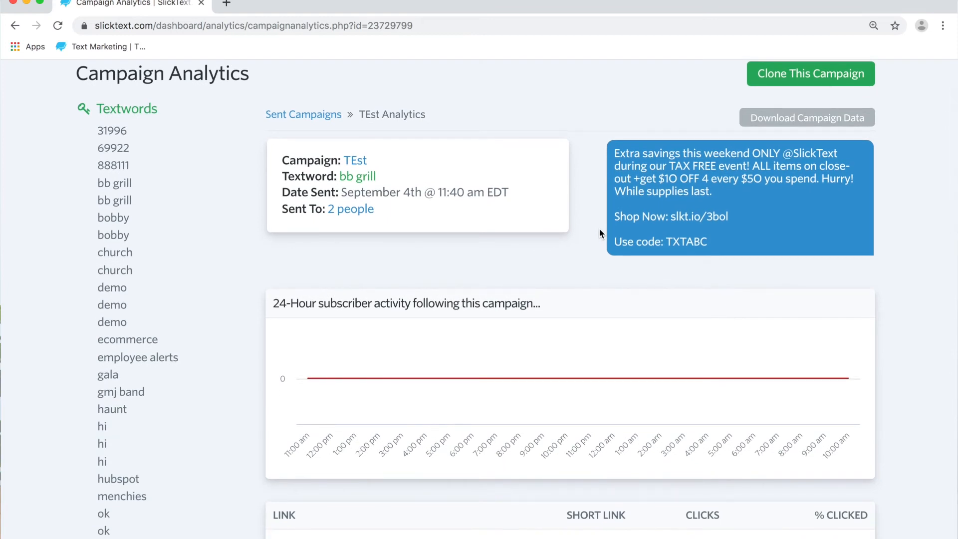
scroll(down, 3)
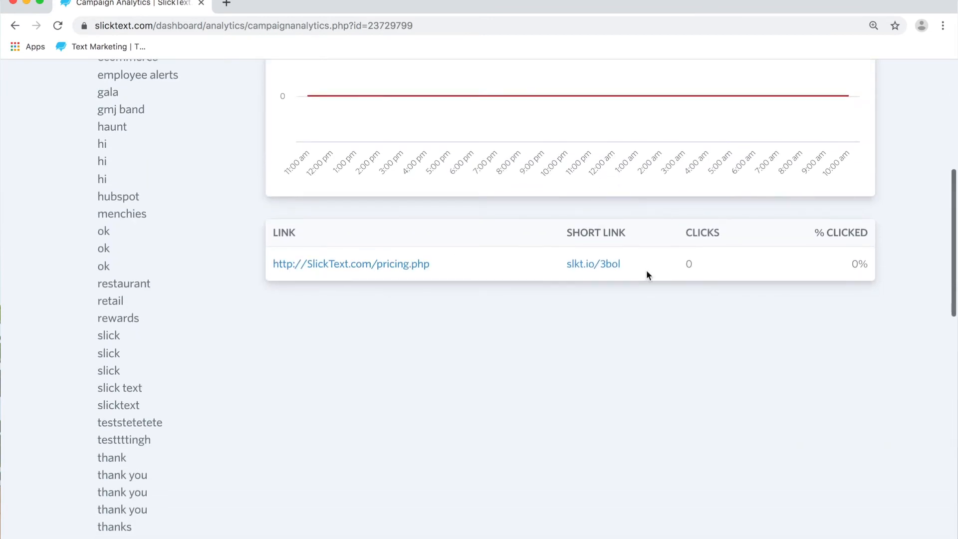
mouse_move(764, 295)
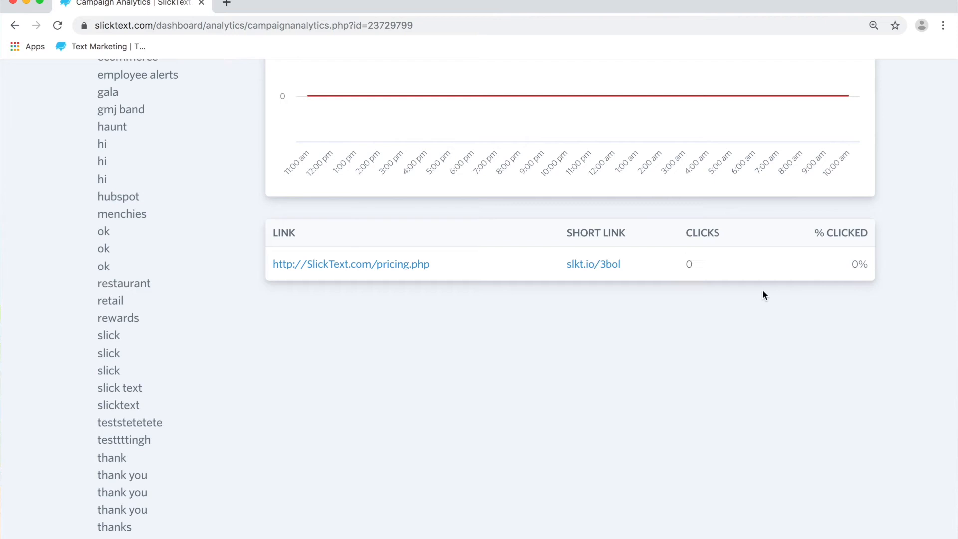
mouse_move(749, 330)
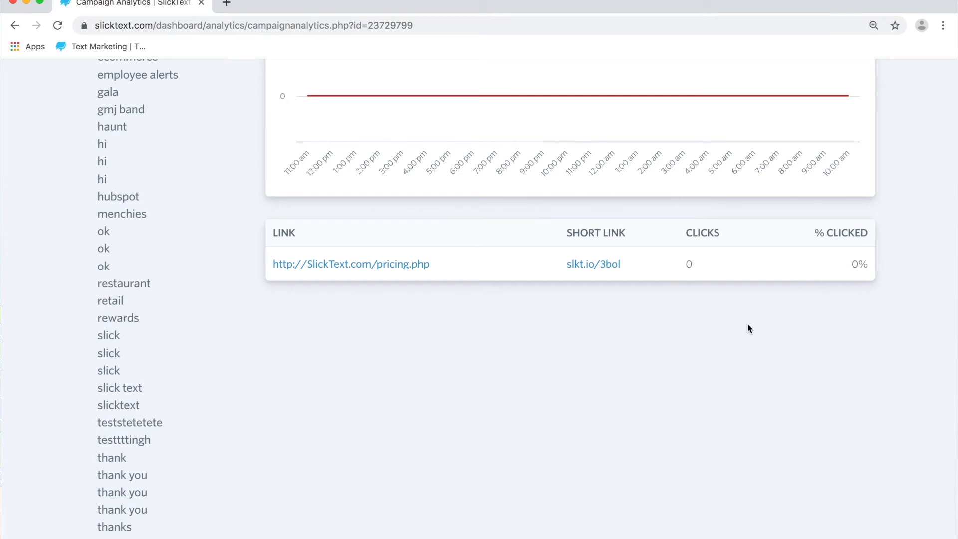
scroll(up, 3)
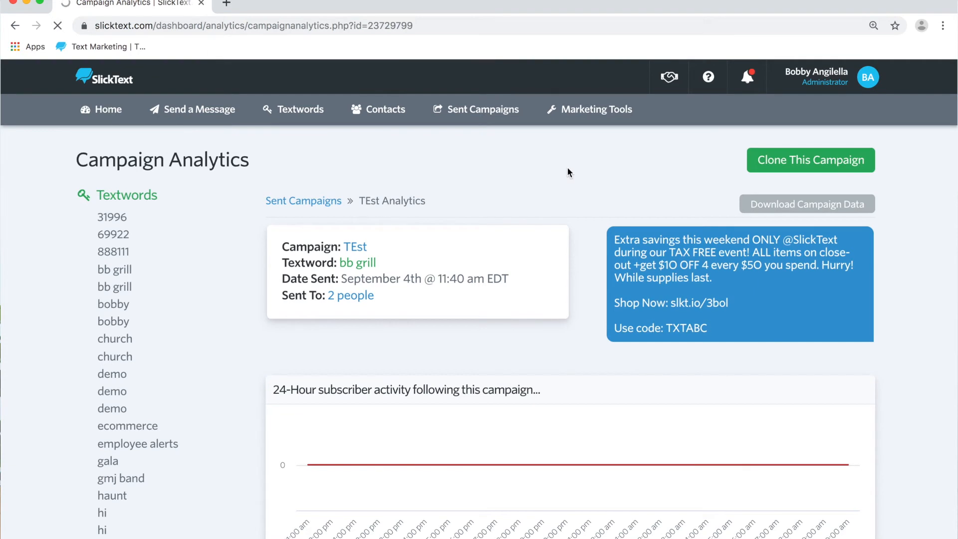
scroll(down, 3)
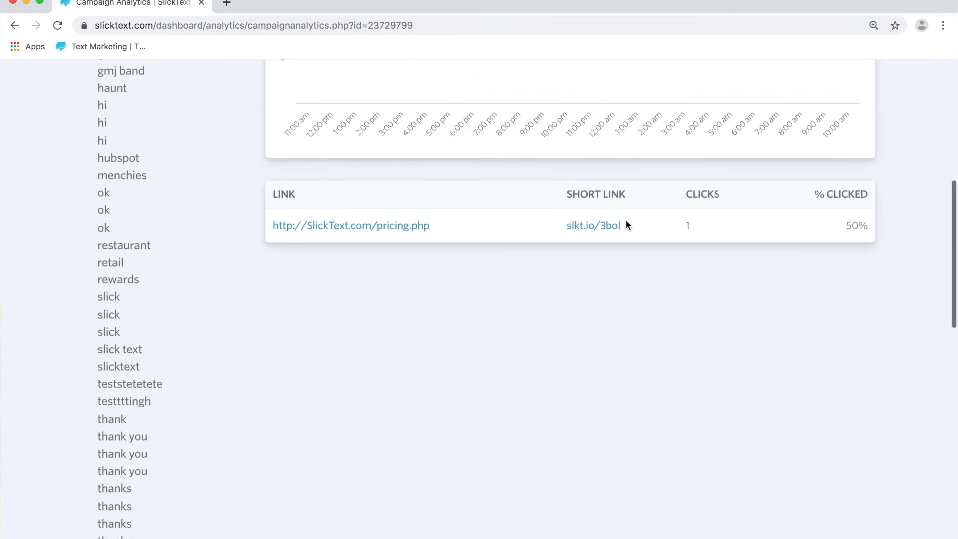
scroll(up, 3)
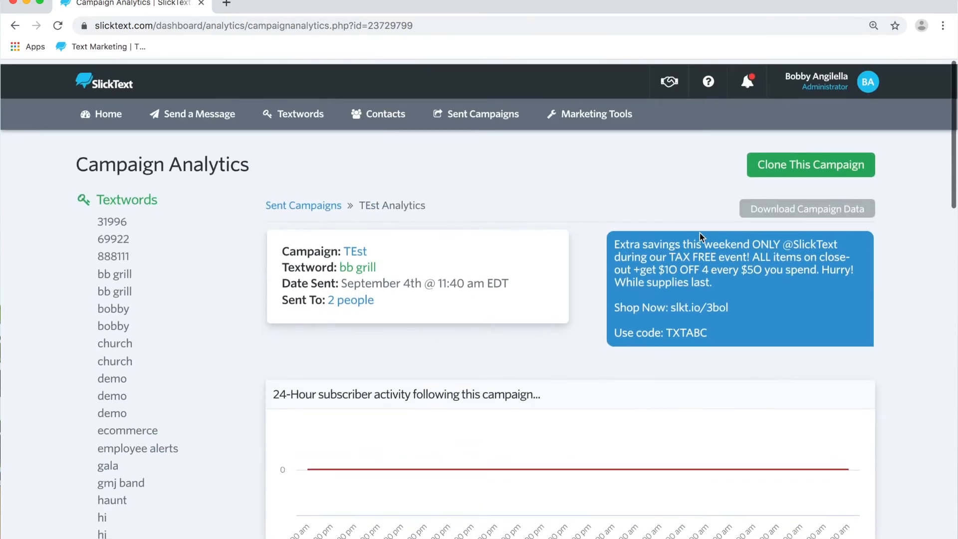
scroll(down, 3)
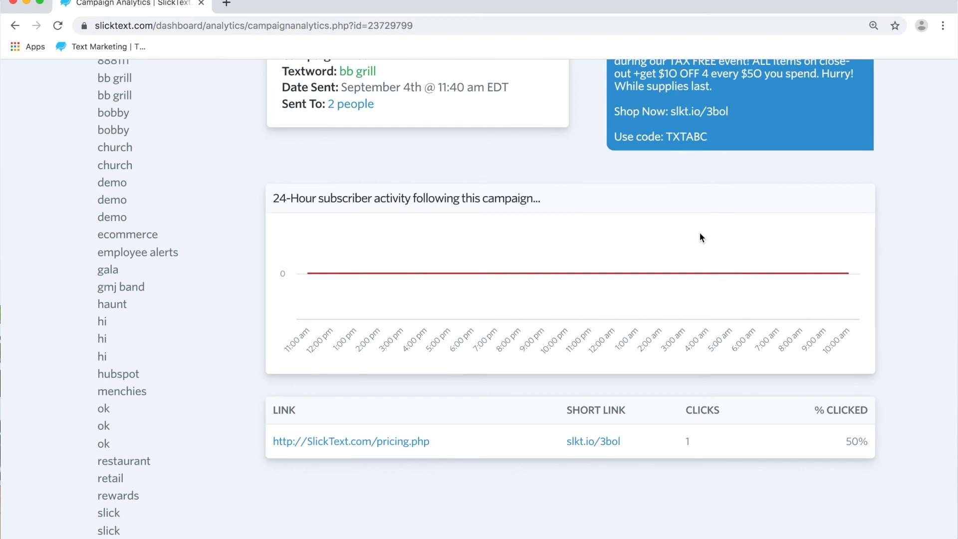